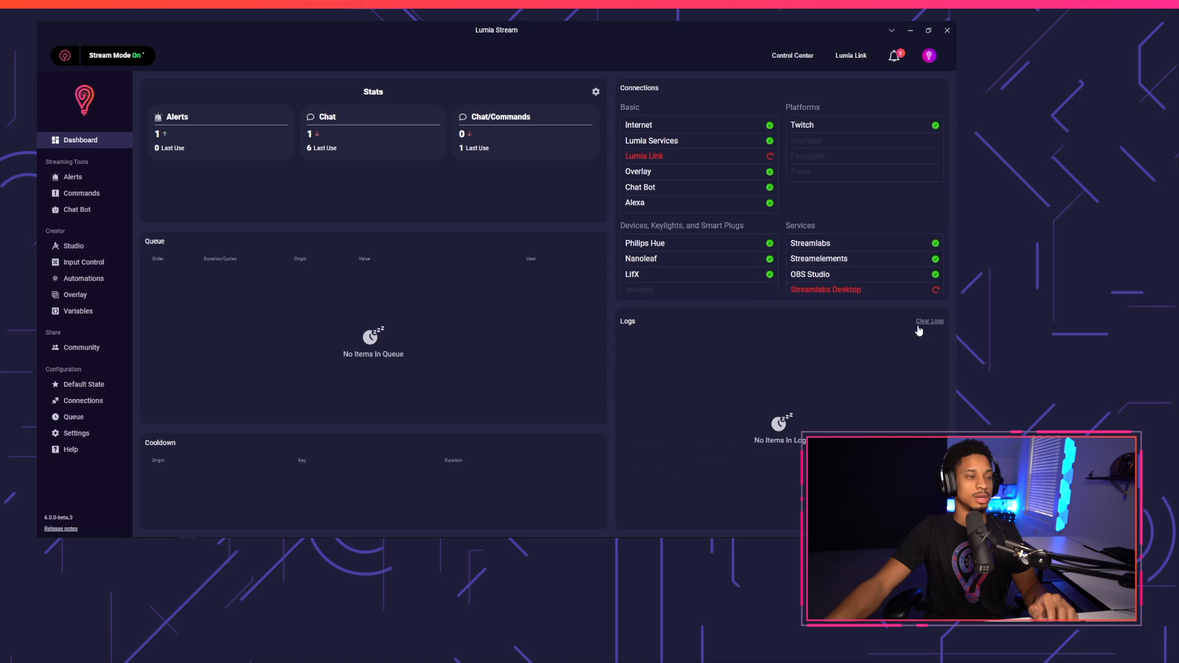
mouse_move(76, 209)
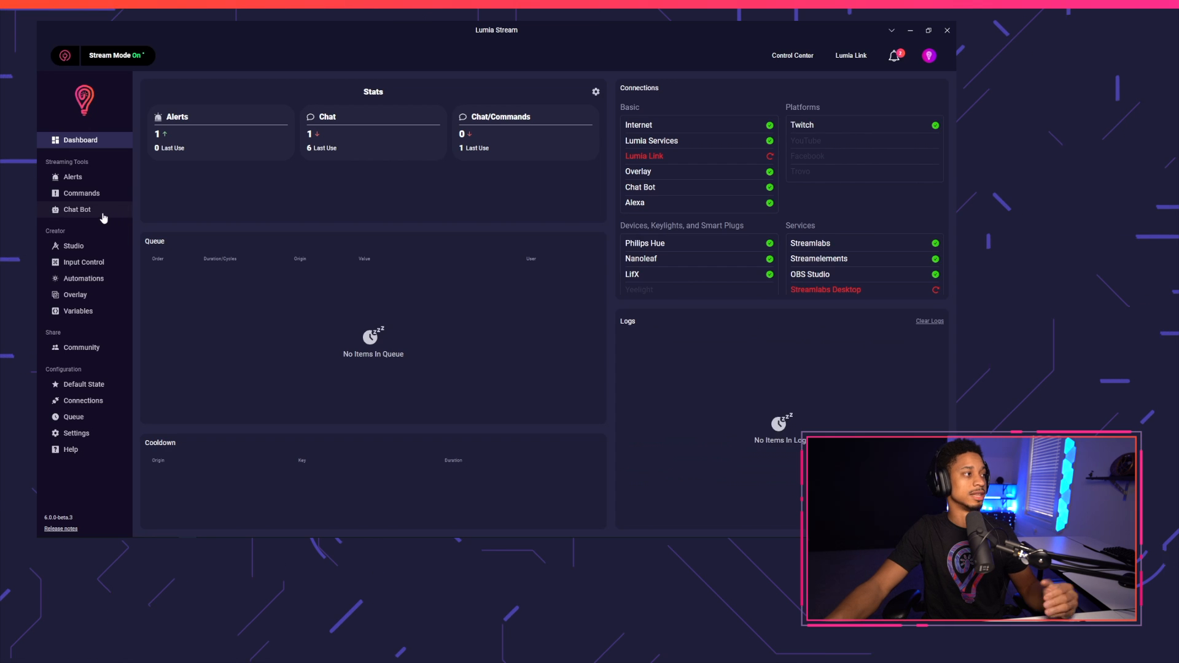
- Go to the Chat Bot settings under Streaming Tools in the sidebar
click(76, 209)
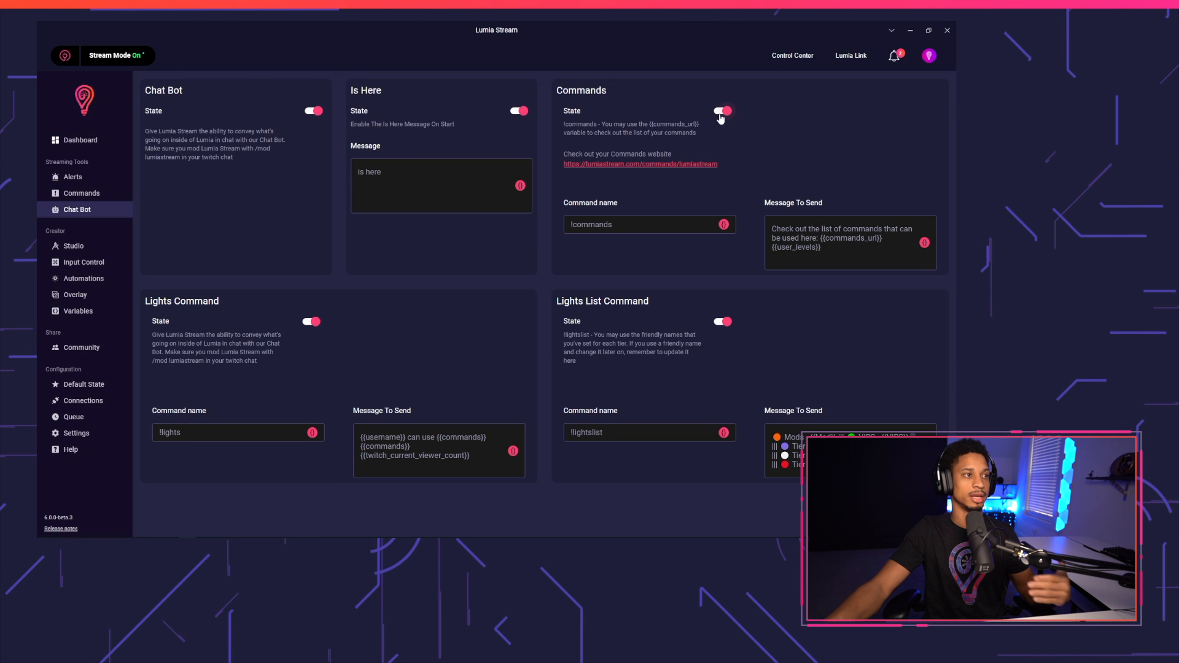
- Switch the !commands chat command on and the Lights List command off
click(721, 111)
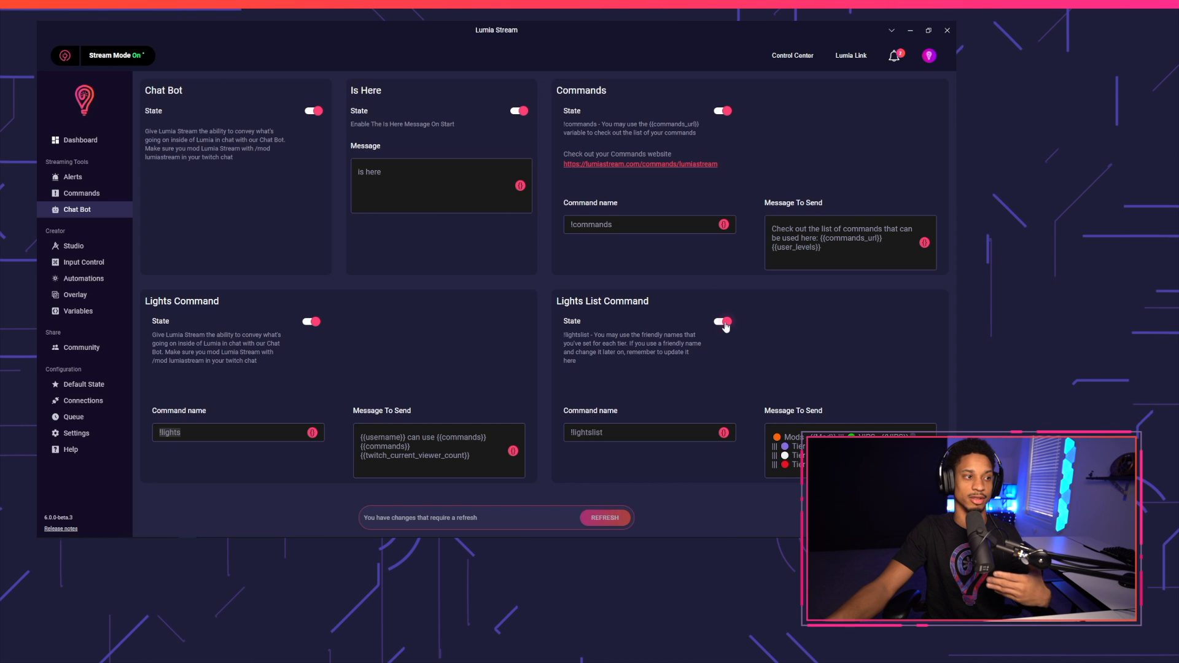
click(720, 321)
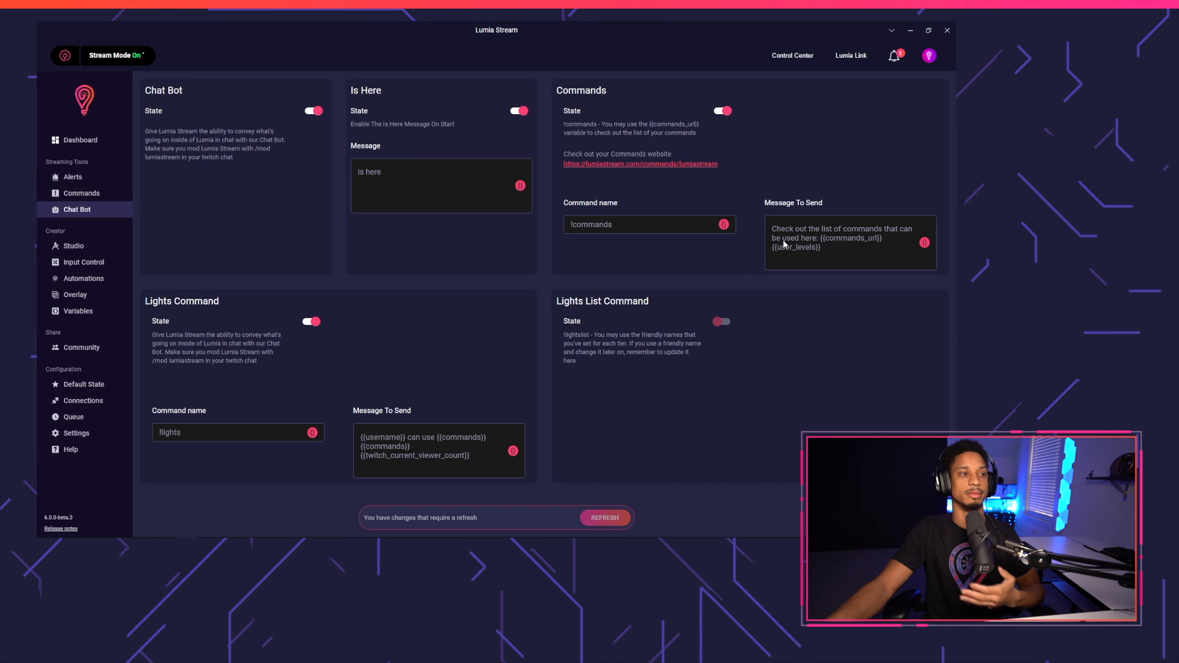
mouse_move(868, 250)
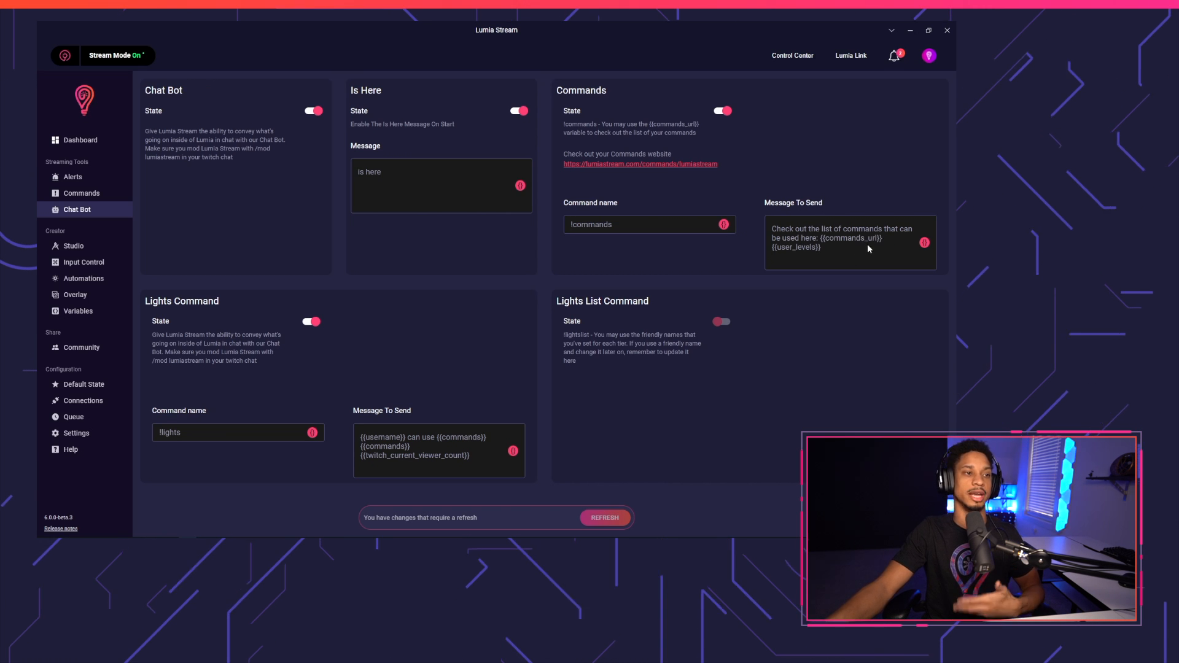
mouse_move(889, 244)
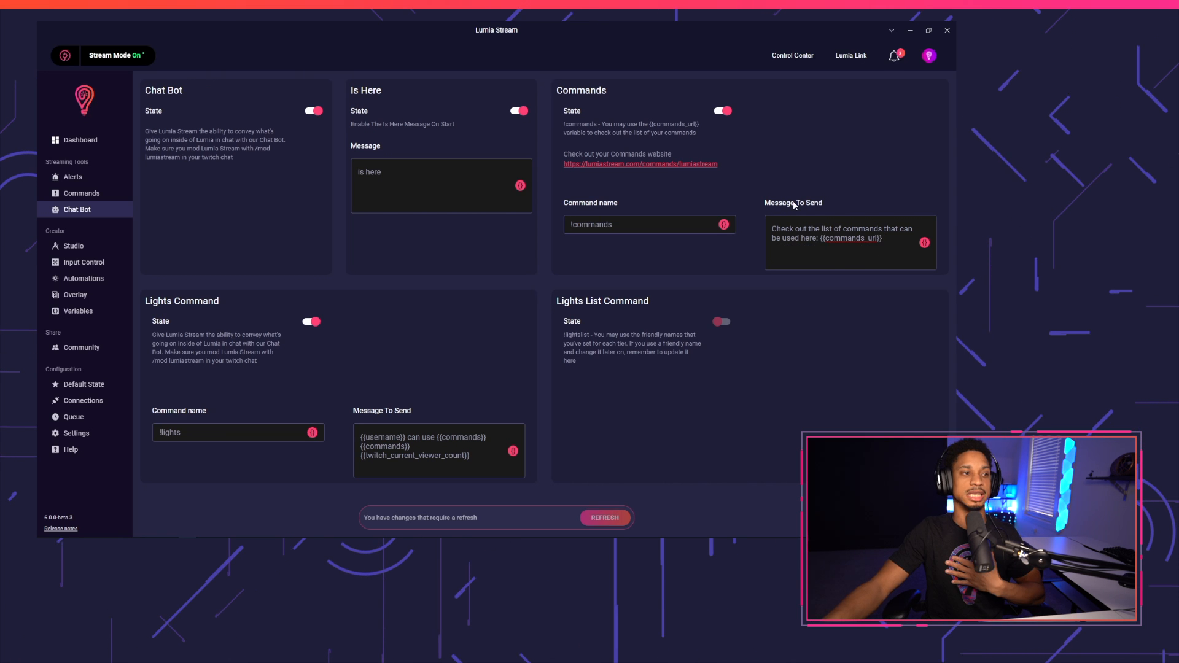
mouse_move(826, 290)
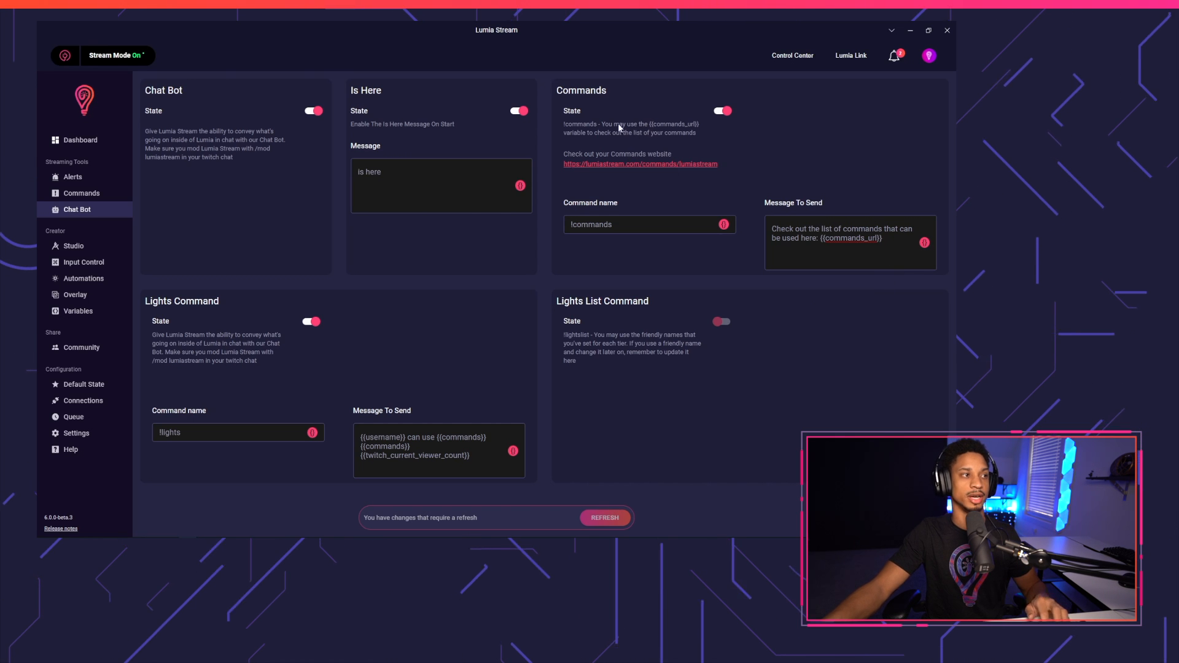
mouse_move(628, 127)
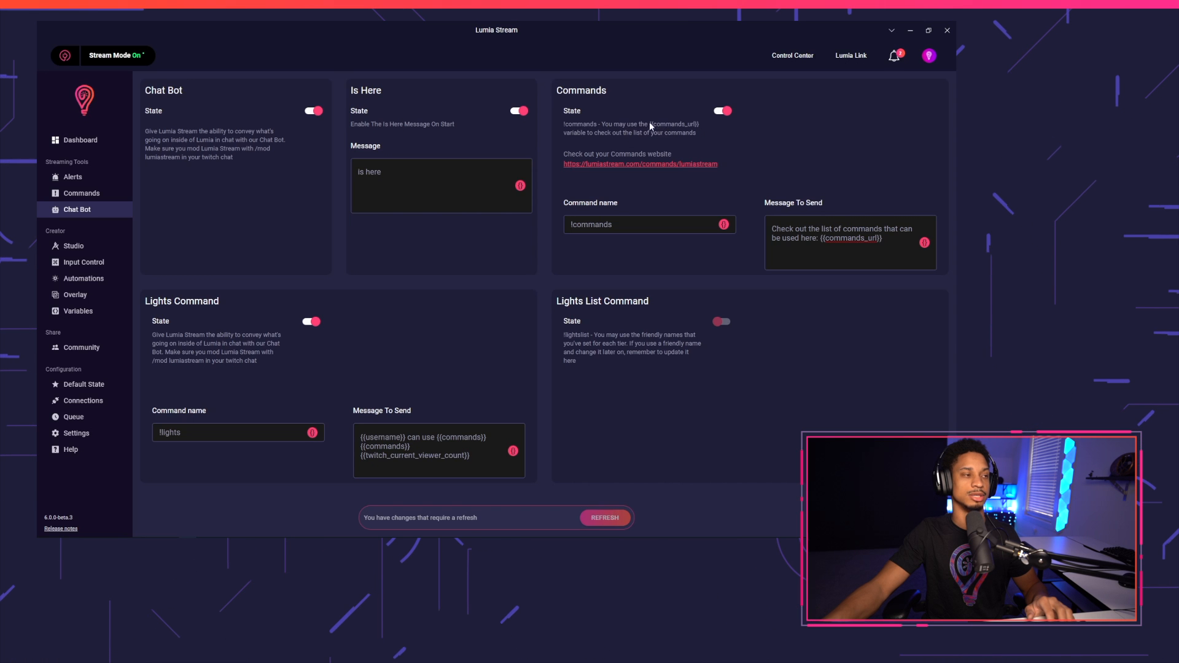
mouse_move(624, 139)
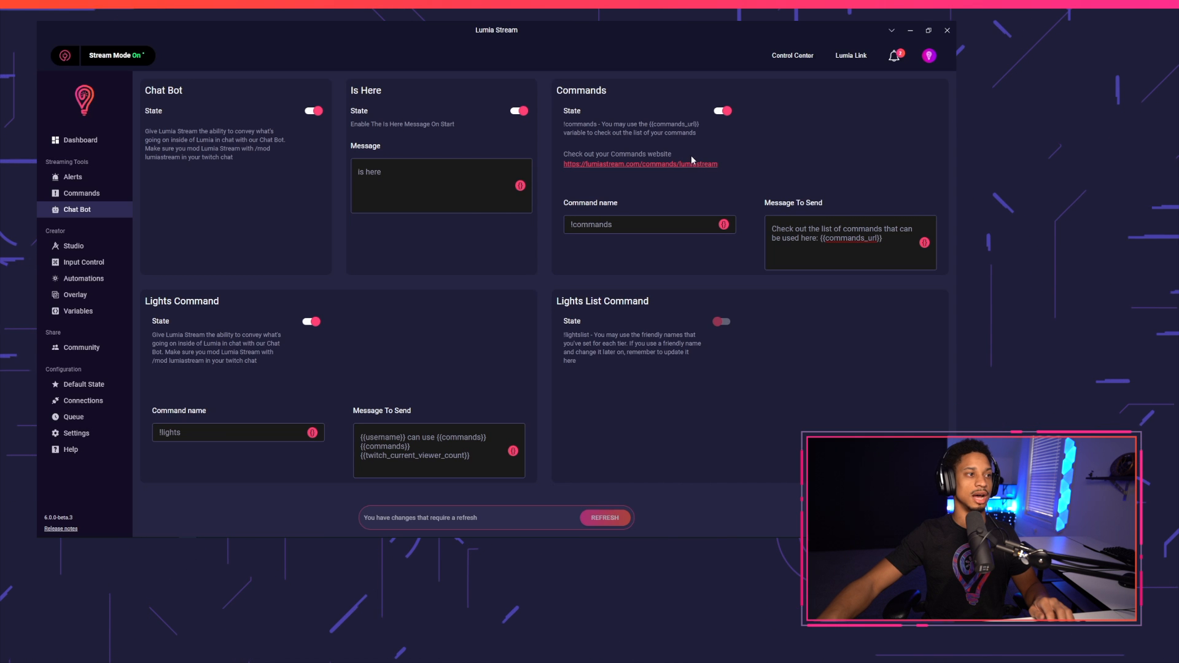
- On lumiastream.com/commands/lumiastream, search 'cool', filter to follower commands and copy !color
click(640, 164)
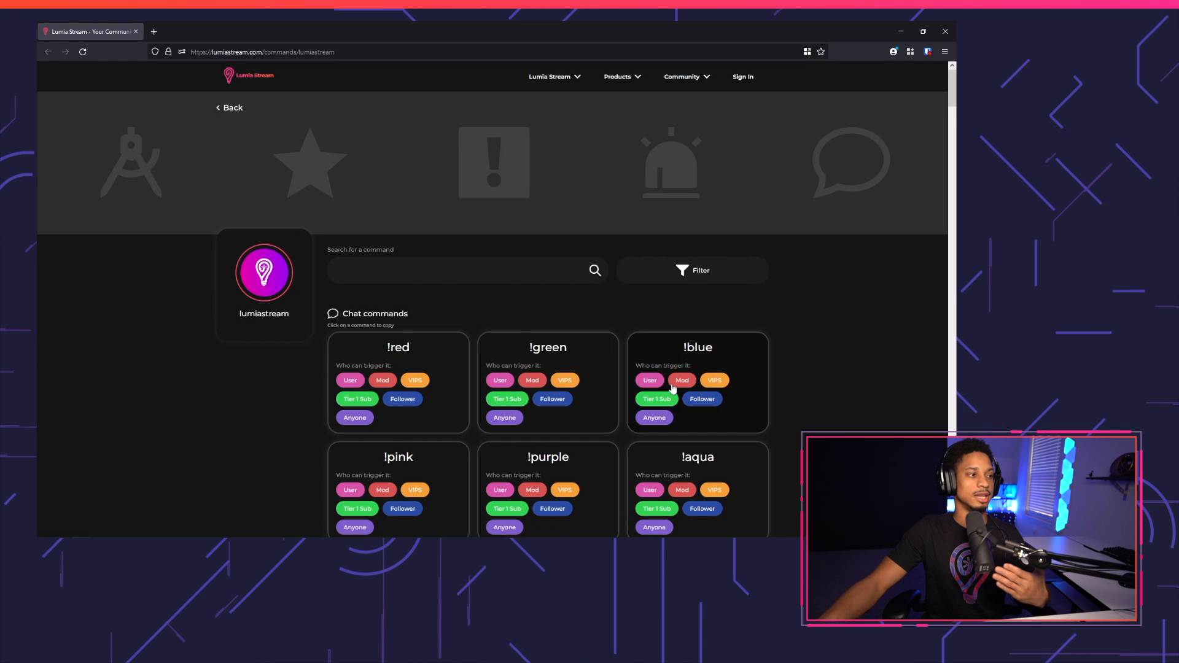
scroll(down, 3)
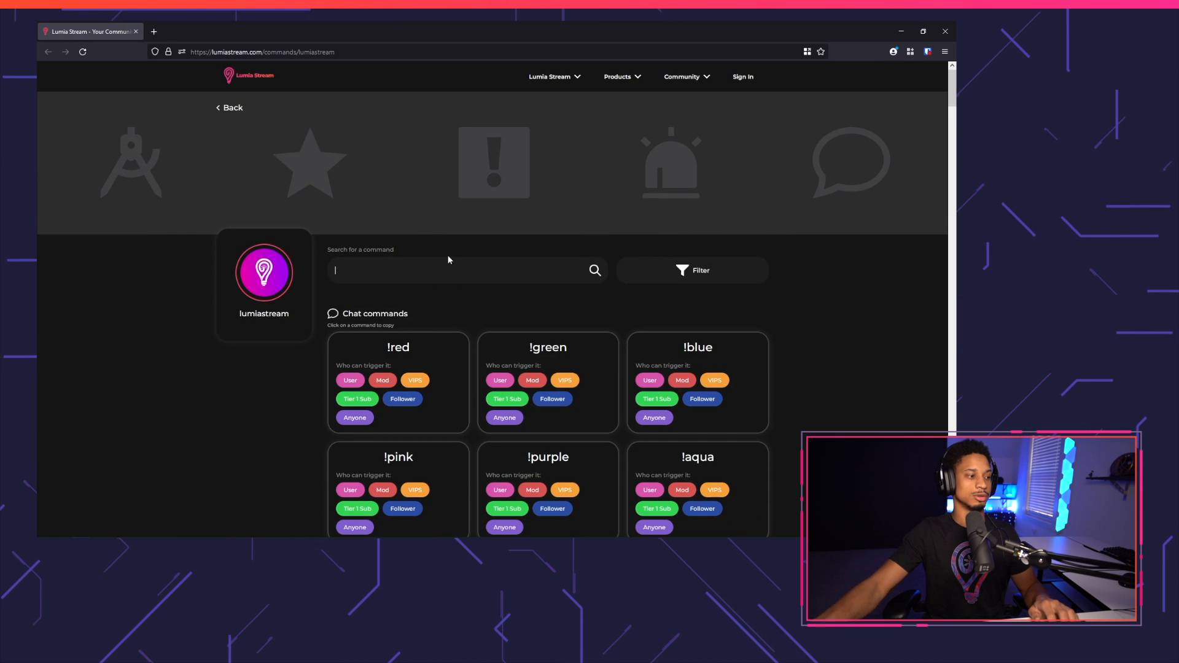
text(c)
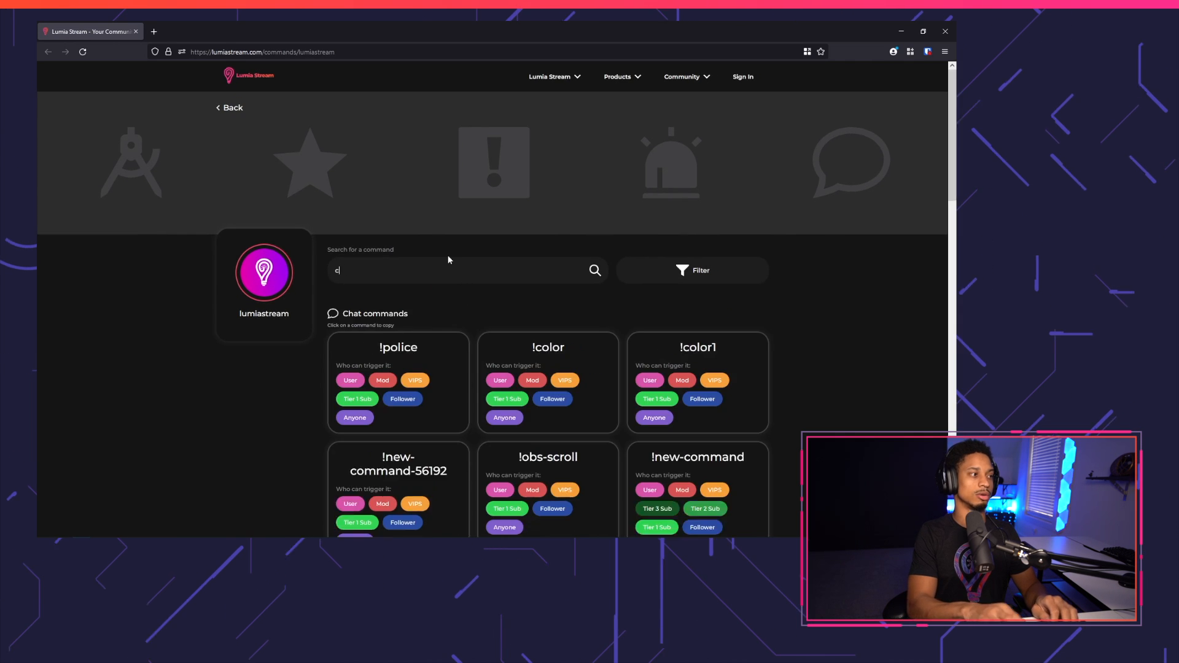
text(ool)
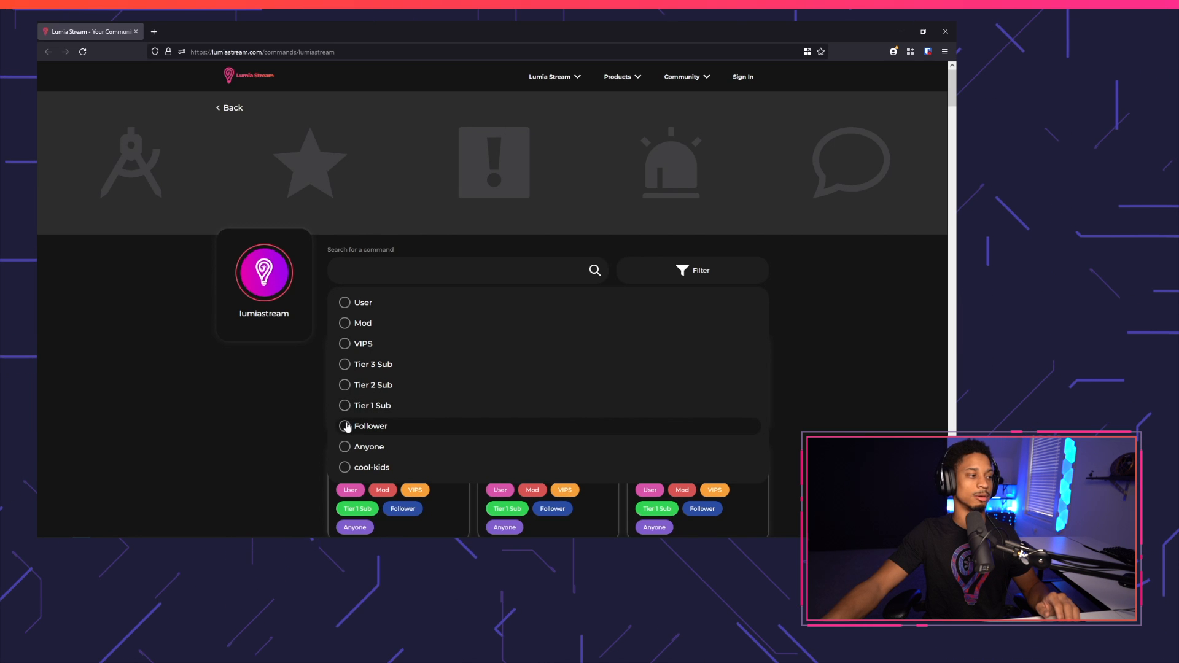
click(344, 426)
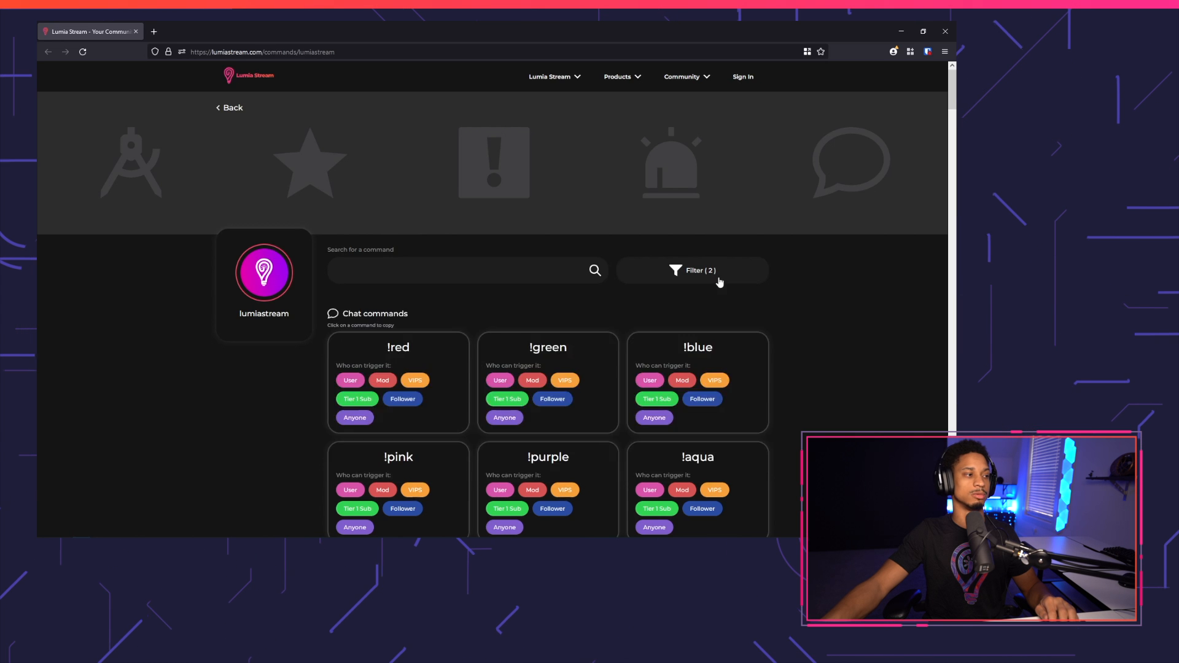
click(692, 270)
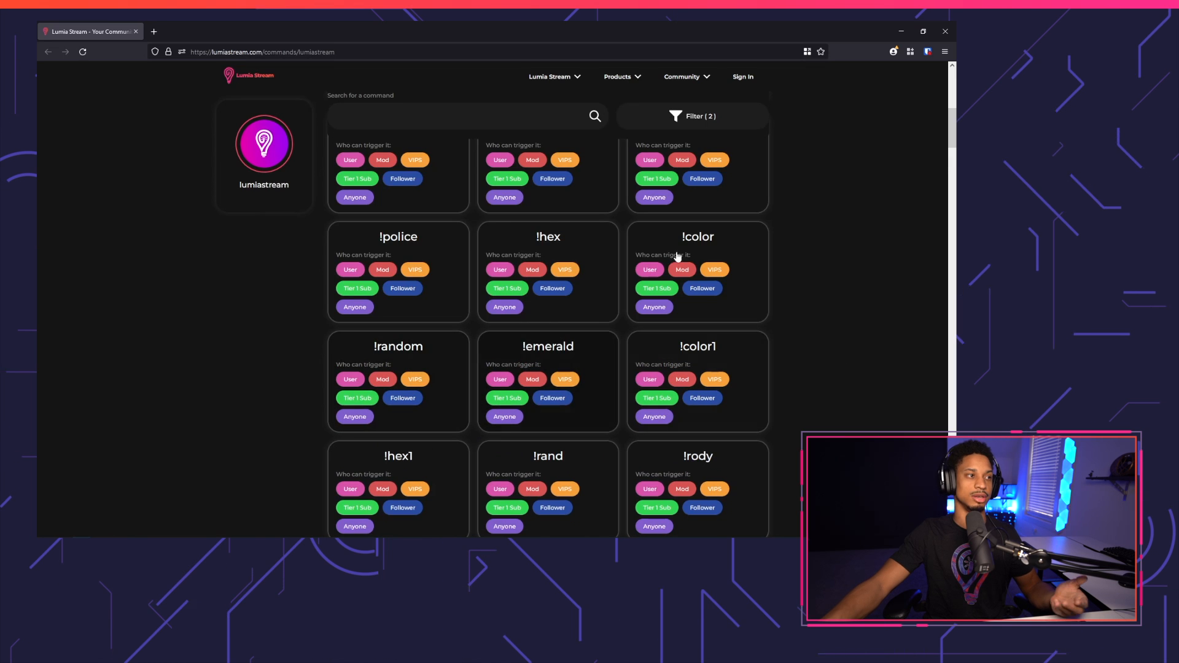
click(345, 292)
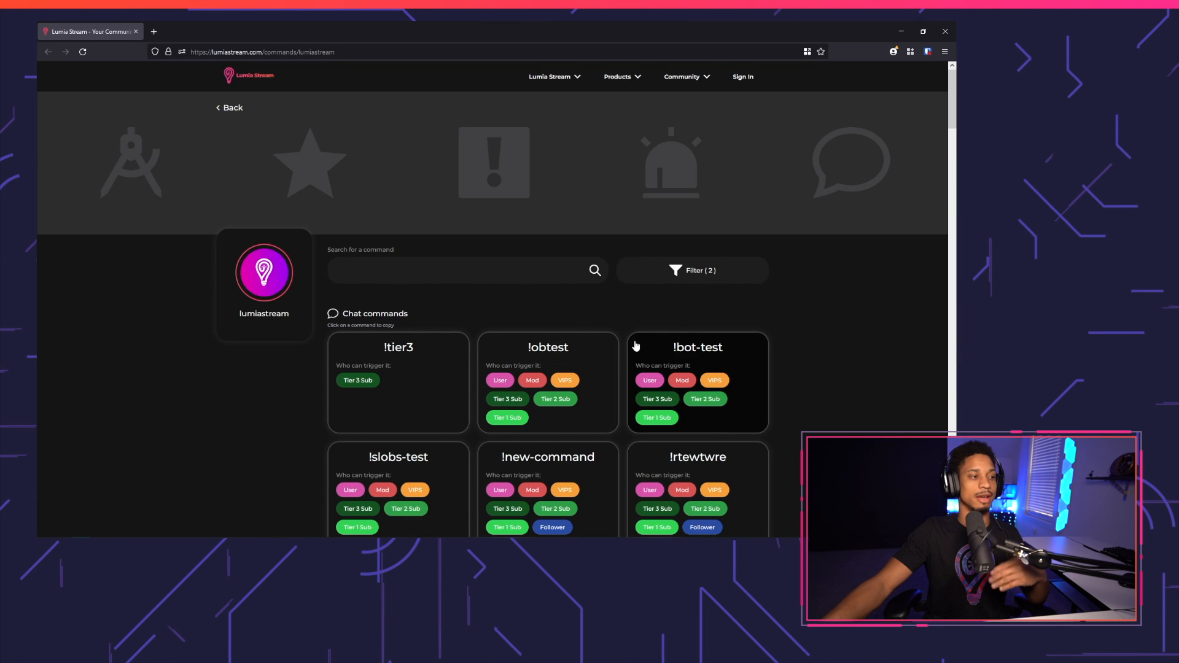
- Scroll down through the remaining chat command cards on the lumiastream page
scroll(down, 3)
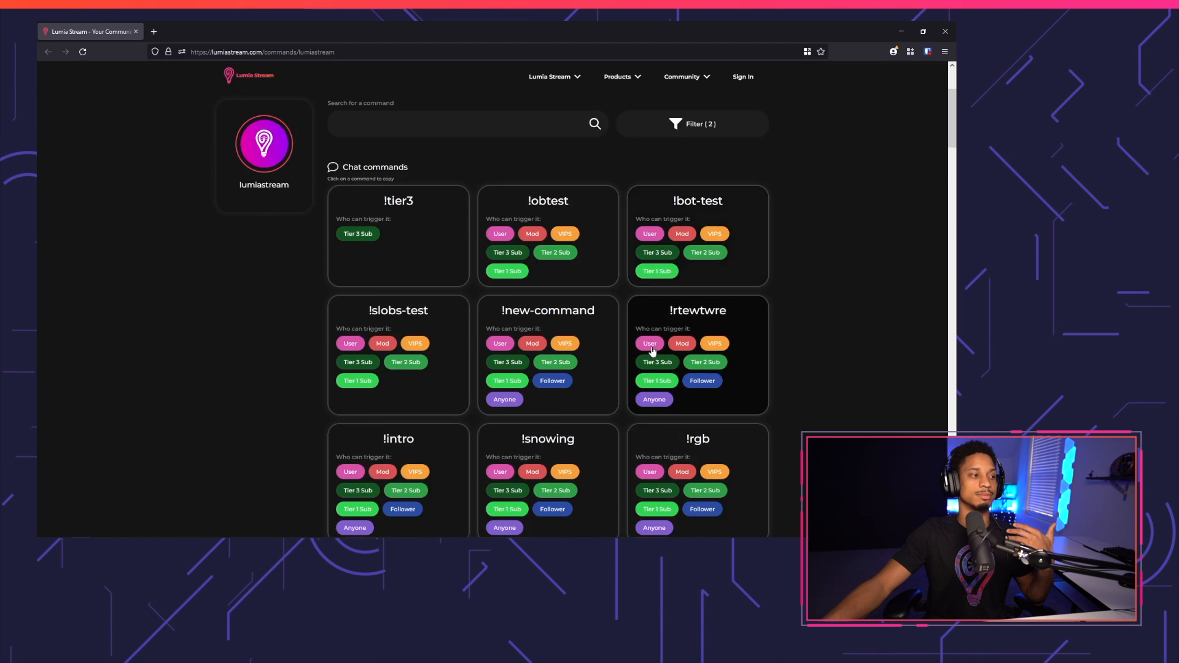
scroll(down, 3)
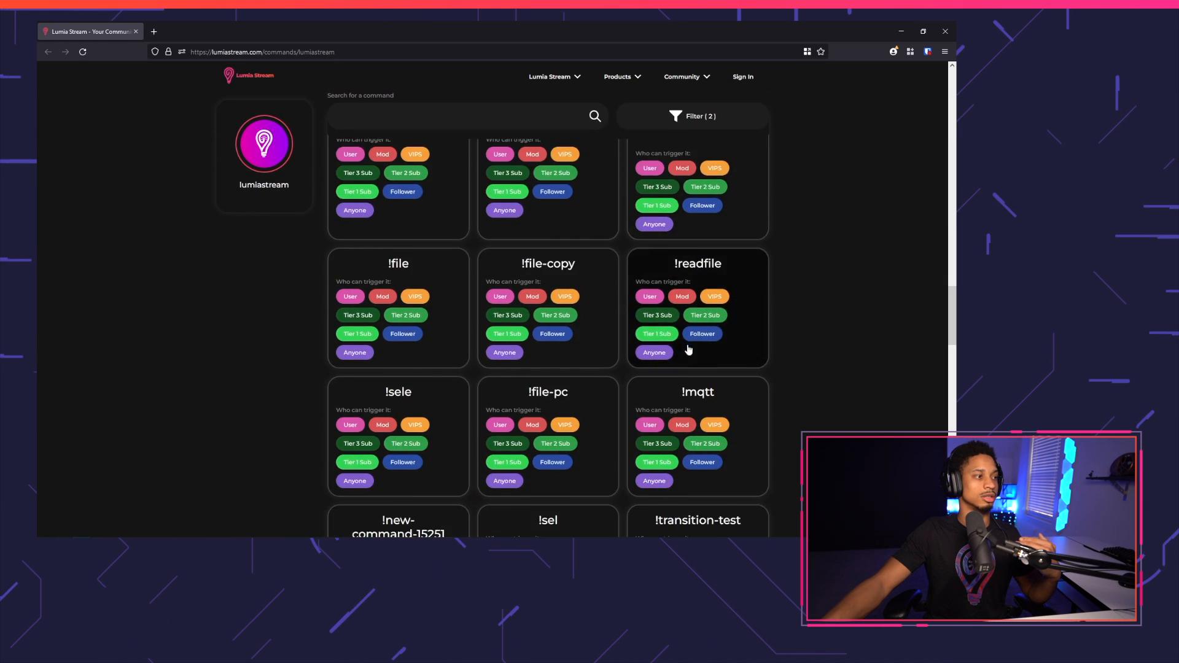
scroll(down, 3)
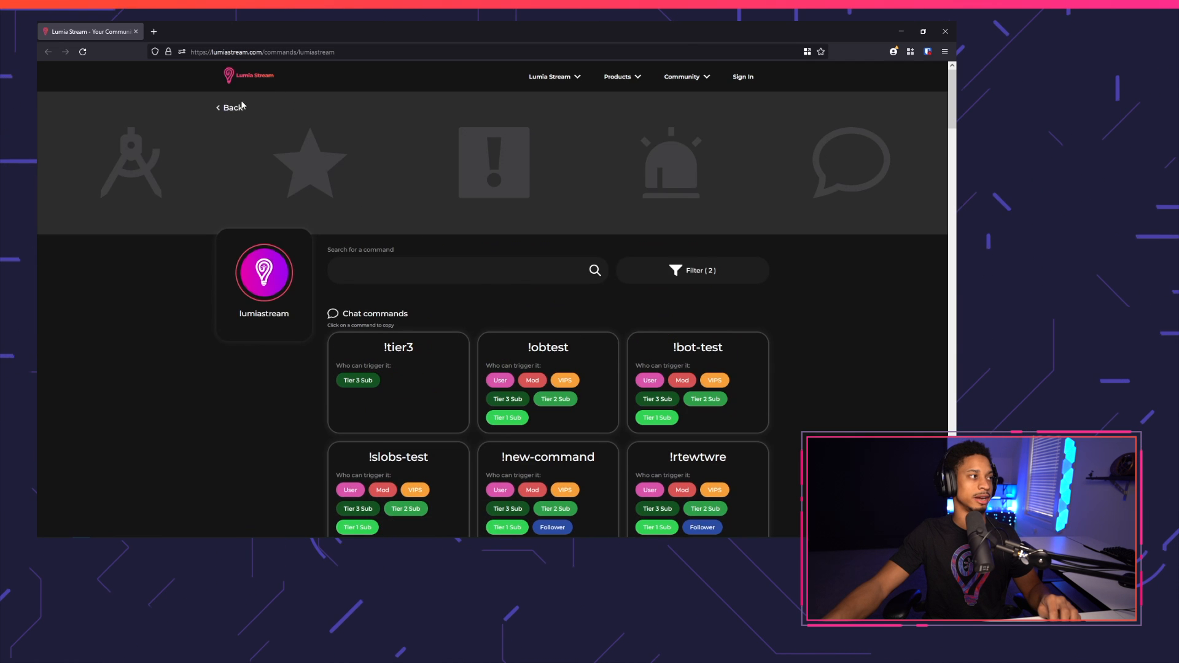
- Return to the users list, search 'sam' and open SamWilsonTV's available commands
click(232, 106)
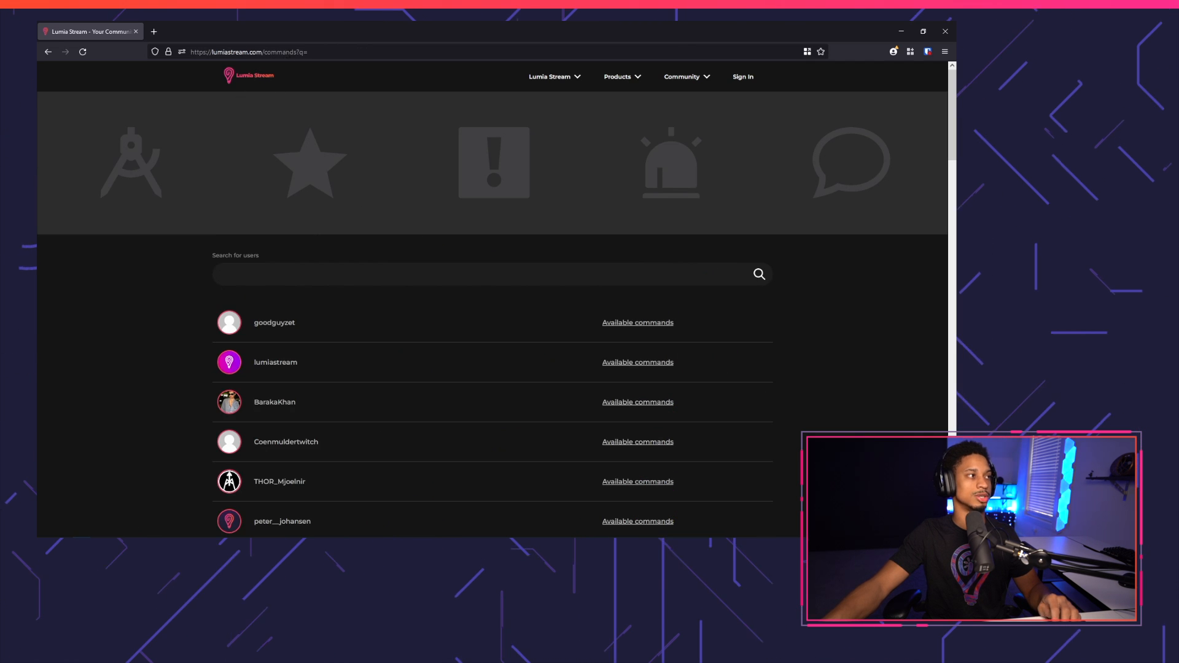
scroll(down, 3)
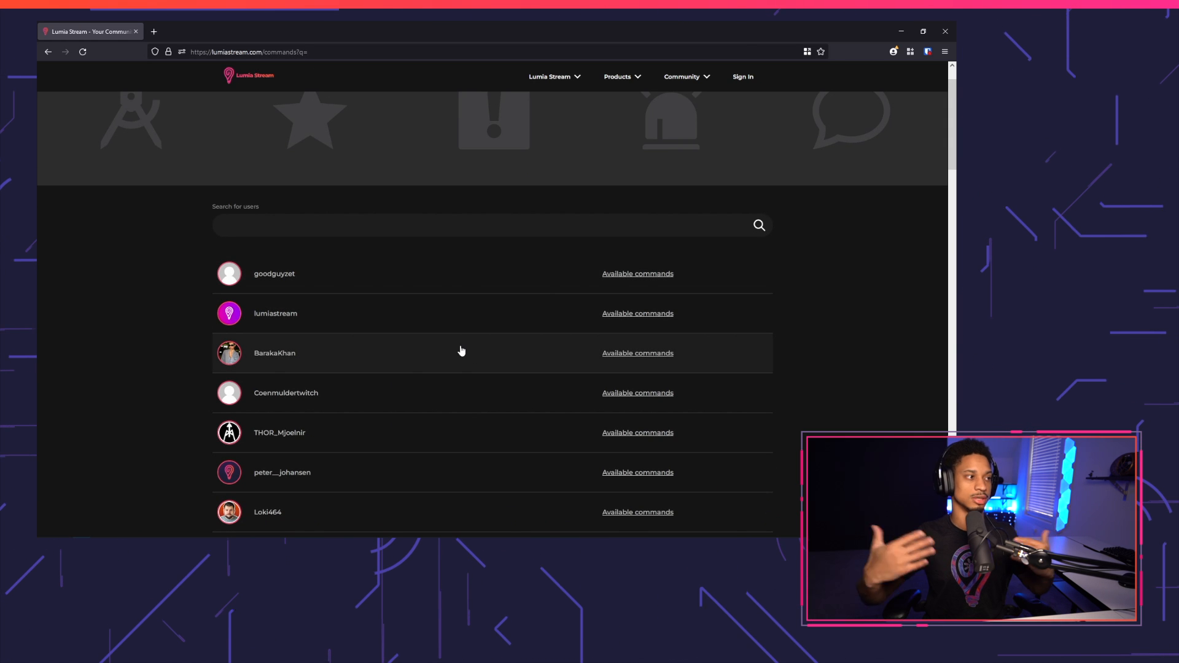
mouse_move(407, 280)
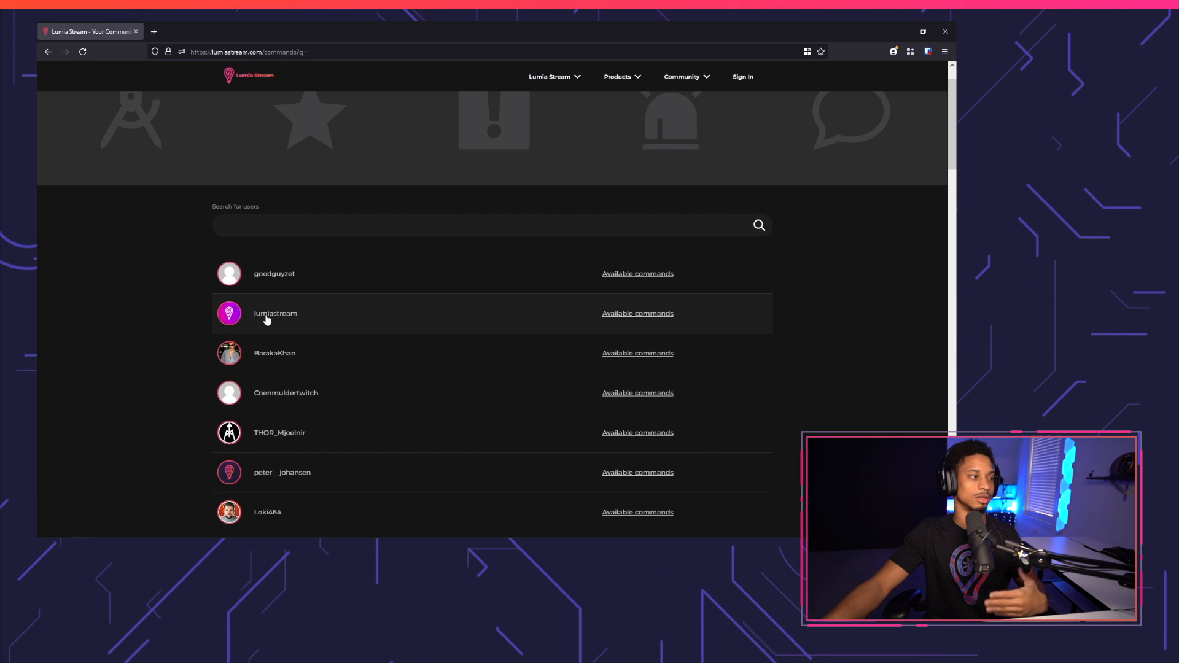
scroll(down, 3)
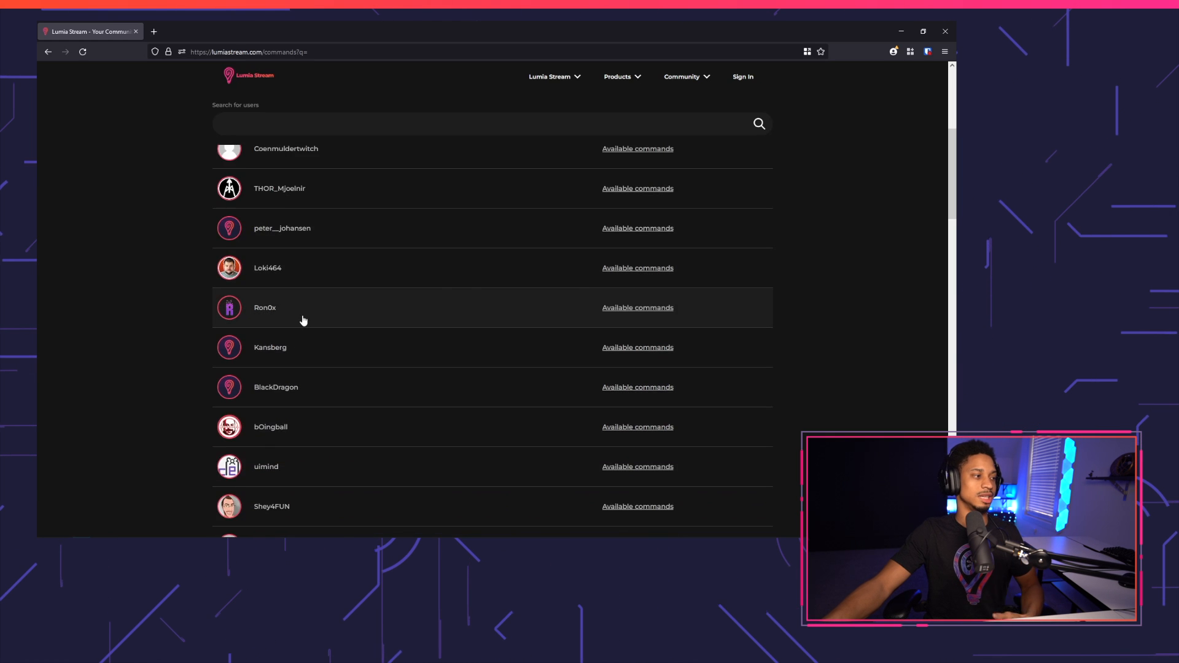
text(sam)
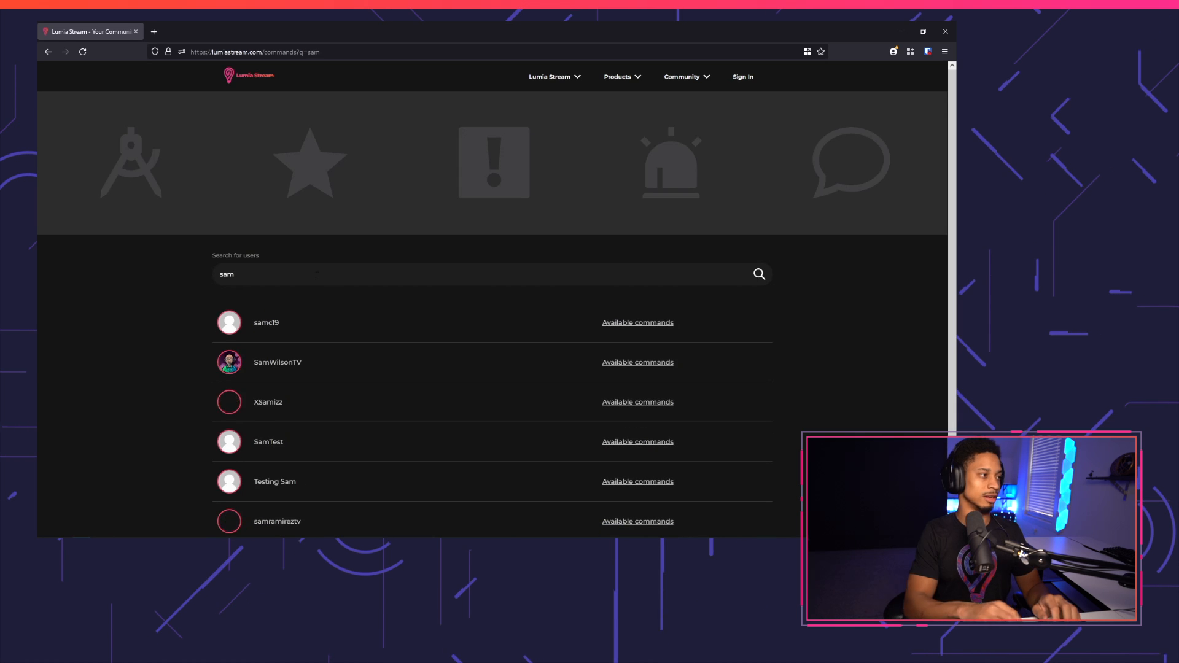
click(637, 361)
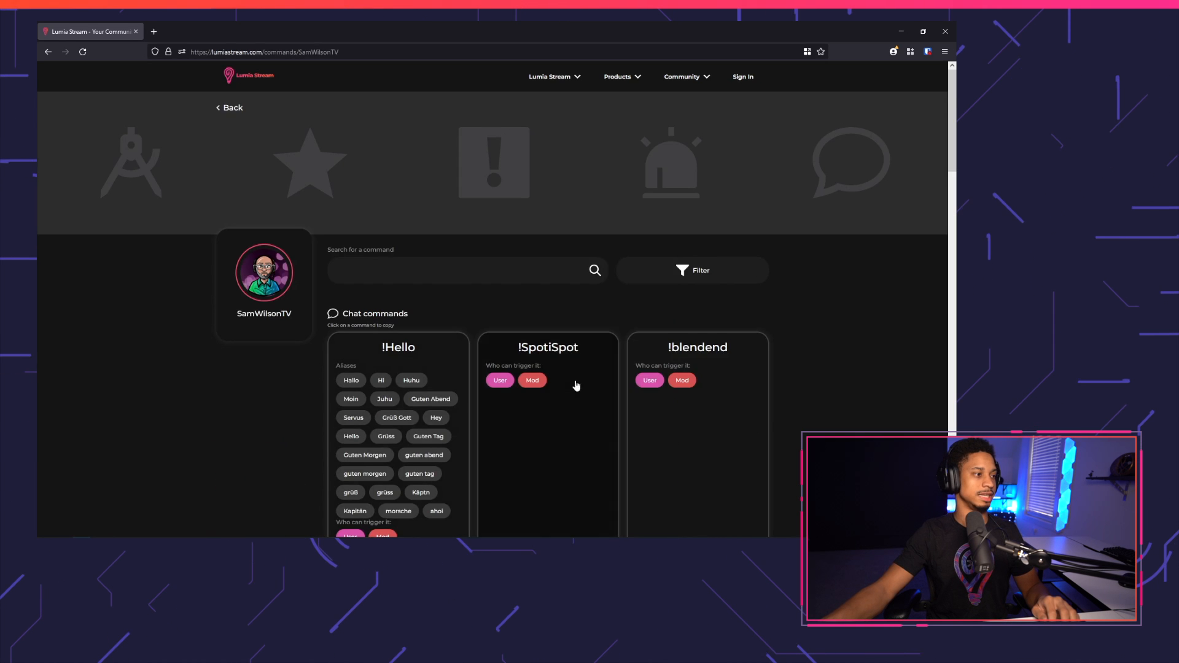
- Scroll through SamWilsonTV's chat and Twitch Points commands
scroll(down, 3)
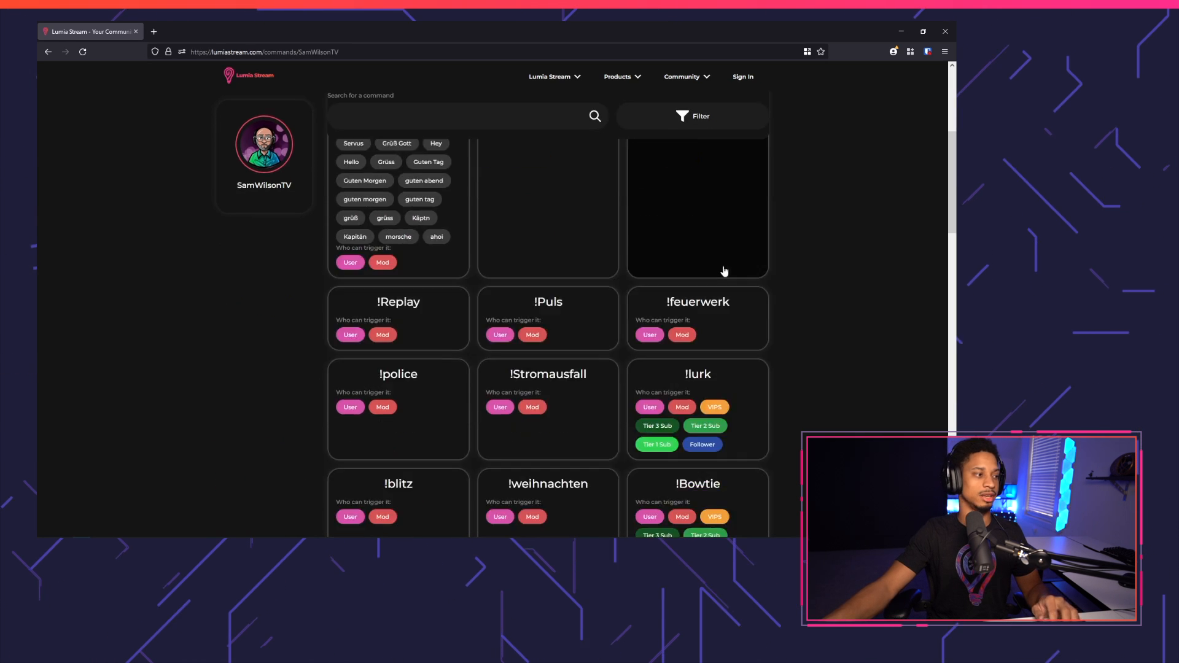
scroll(down, 3)
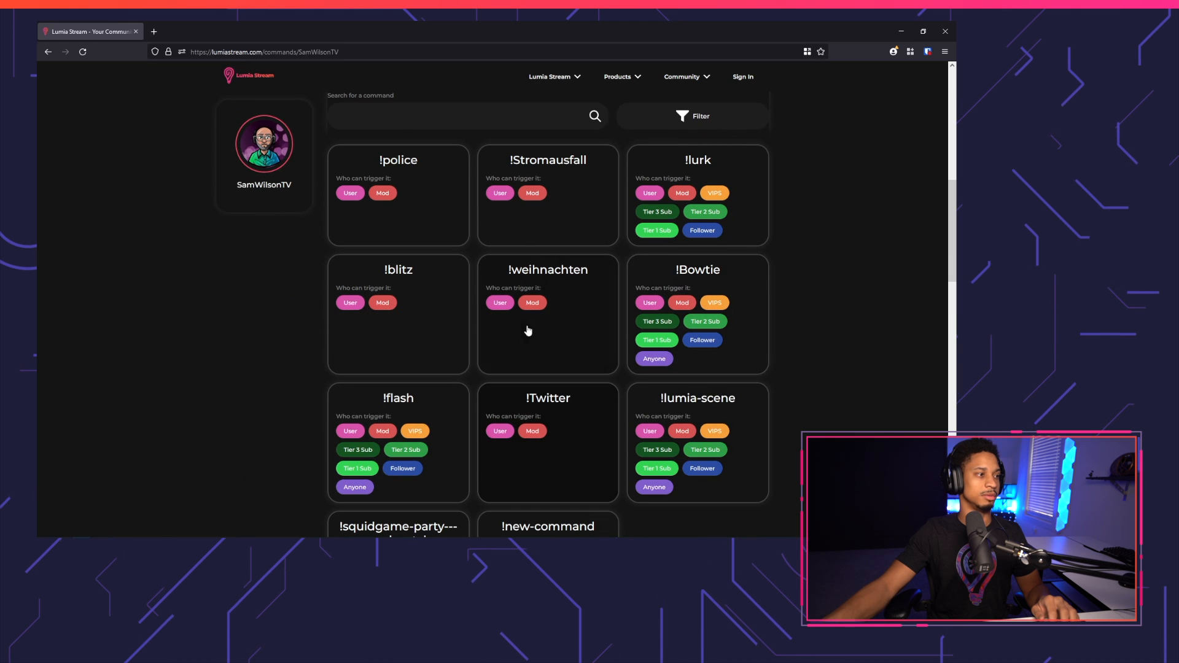
scroll(down, 3)
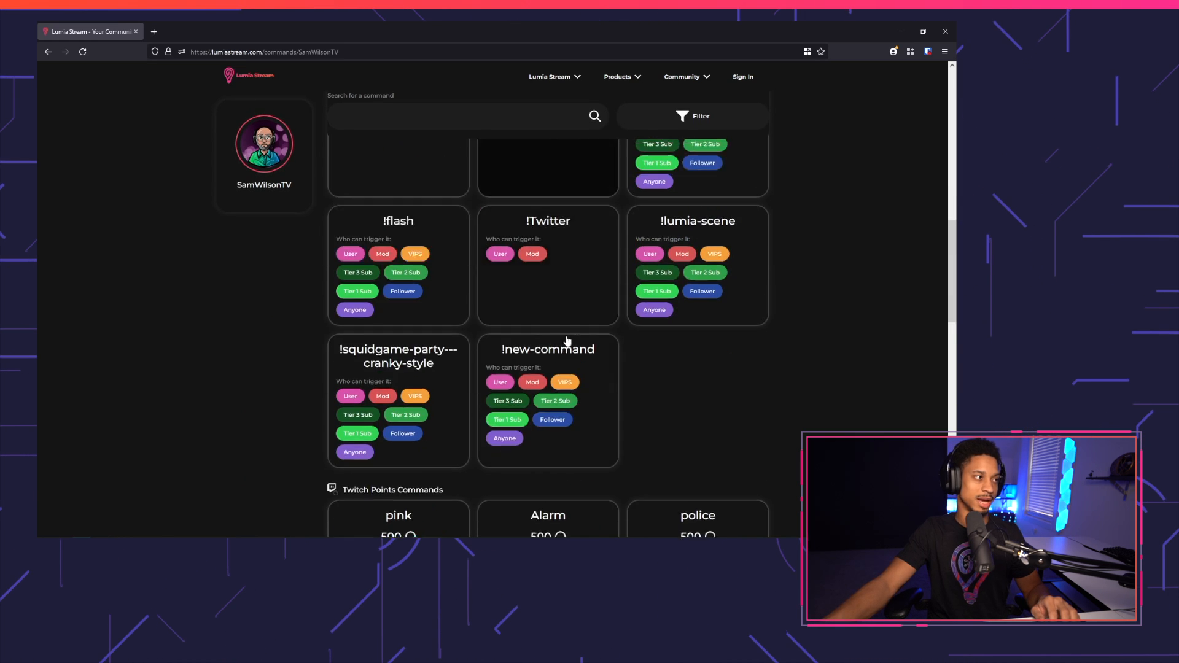
scroll(down, 3)
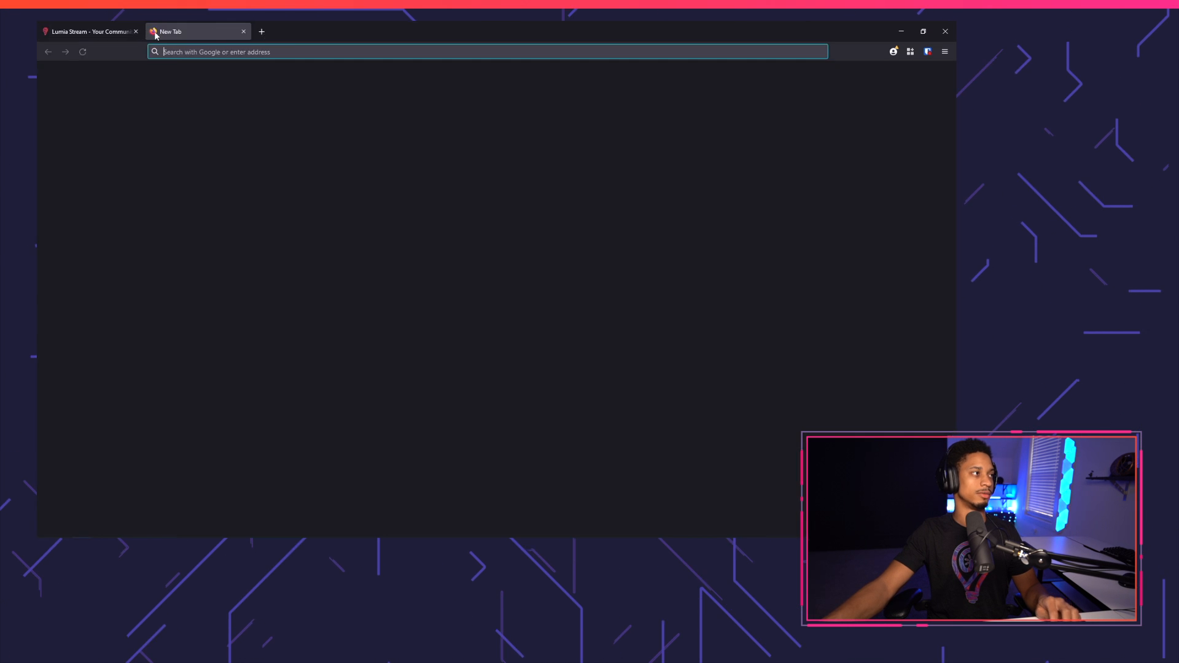
- Go to twitch.tv/lumiacove and follow the commands-page link in the bot's !commands reply
text(https://www.twitch.tv/lumiacove)
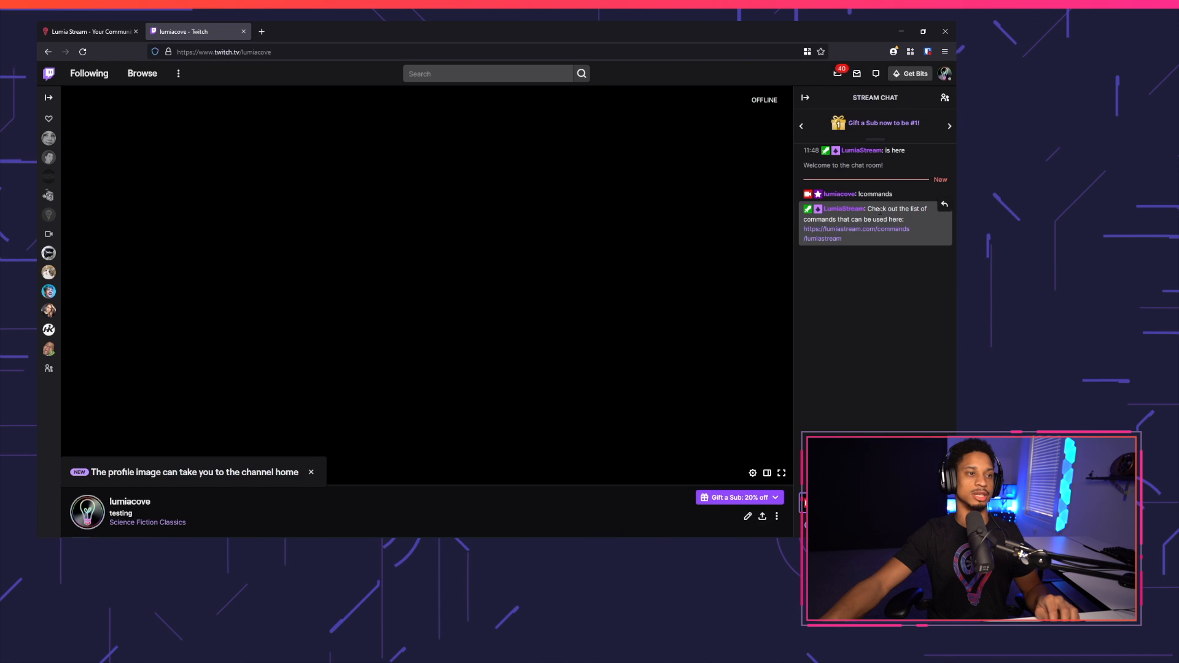
click(856, 228)
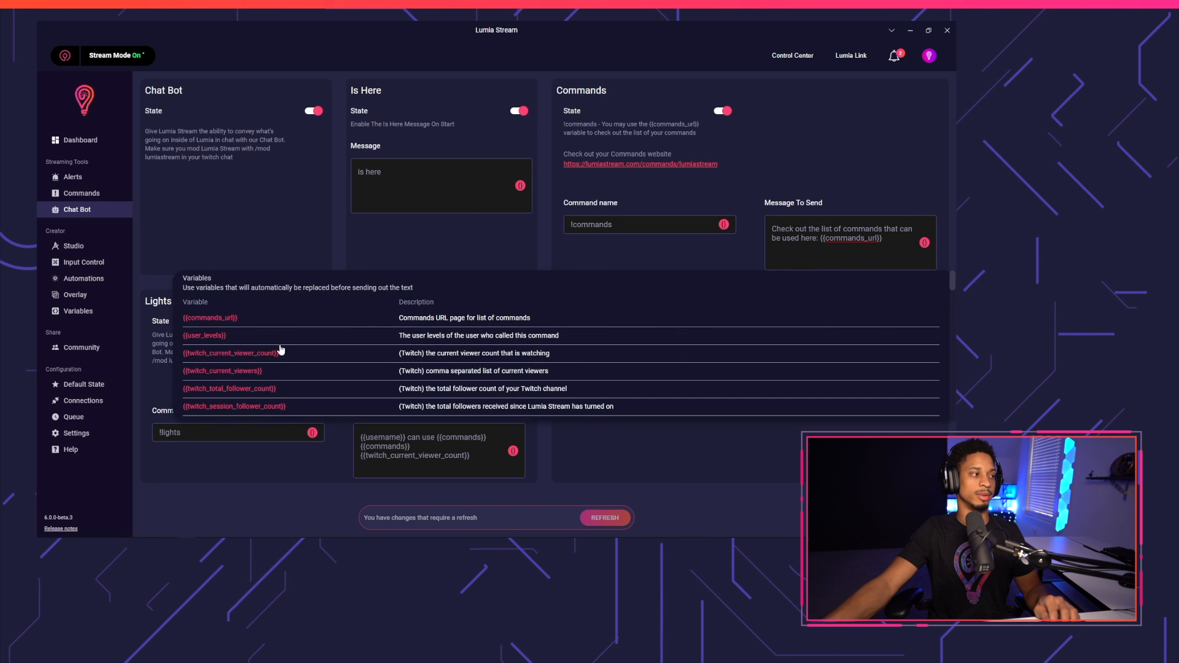
- Add the {{user_levels}} variable after the commands URL in the !commands reply message
click(204, 335)
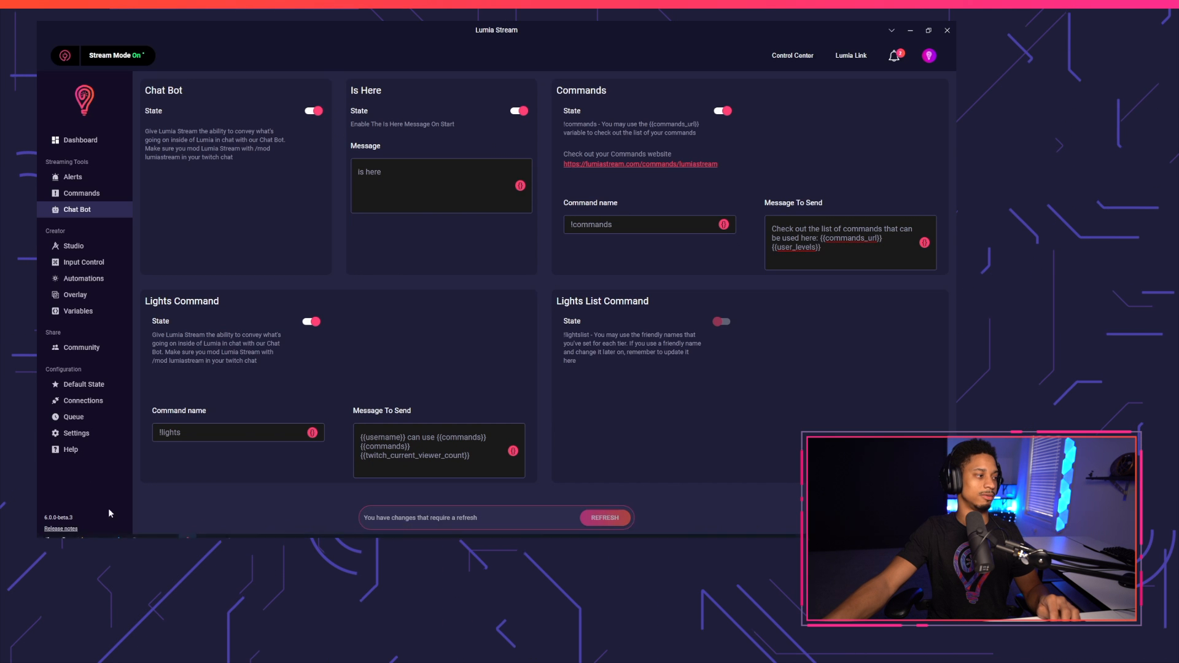
- Check the !commands reply in lumiacove chat now ends with user levels, then show the message variables list
click(640, 163)
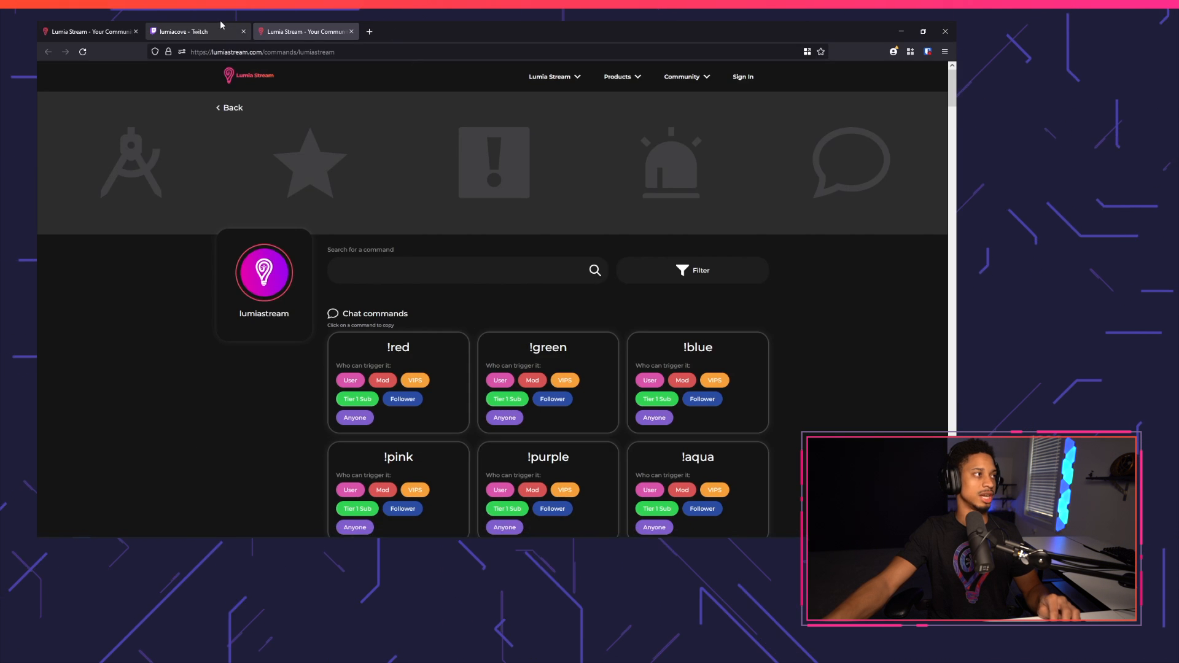
click(191, 30)
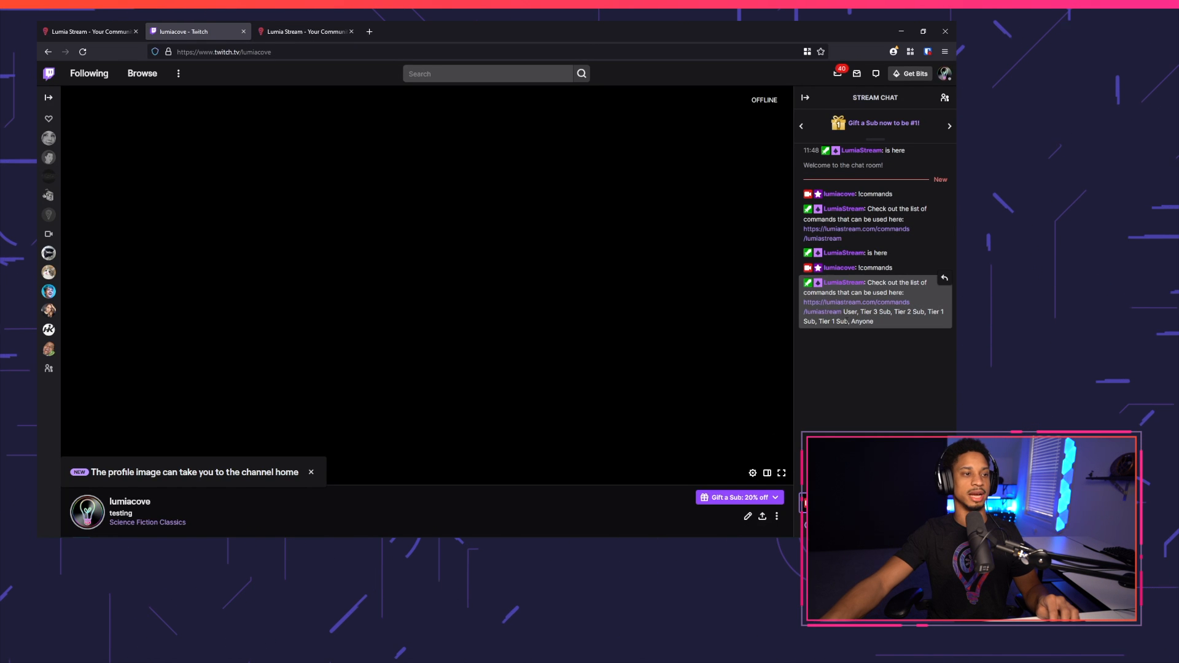
mouse_move(856, 302)
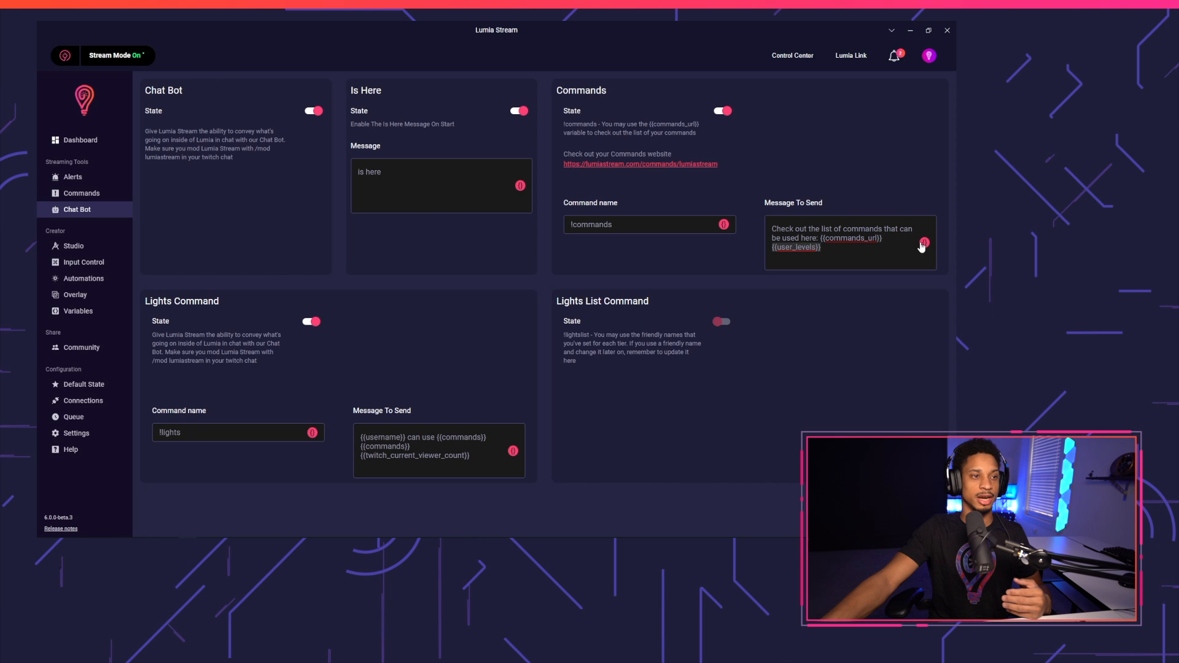
click(923, 242)
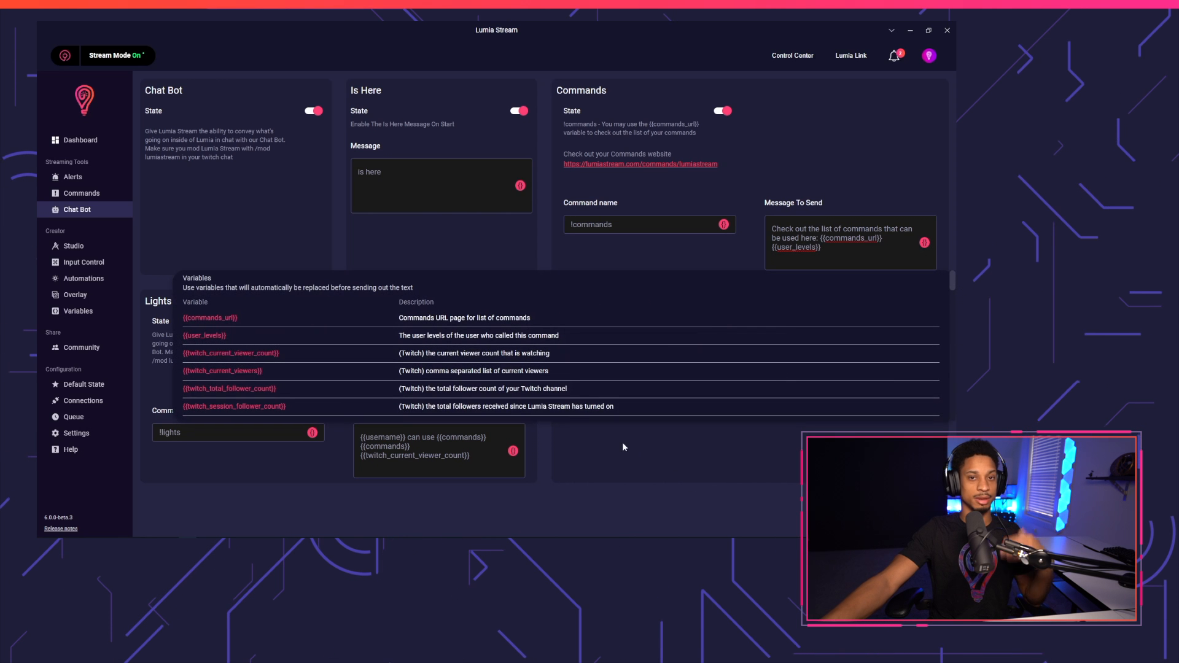